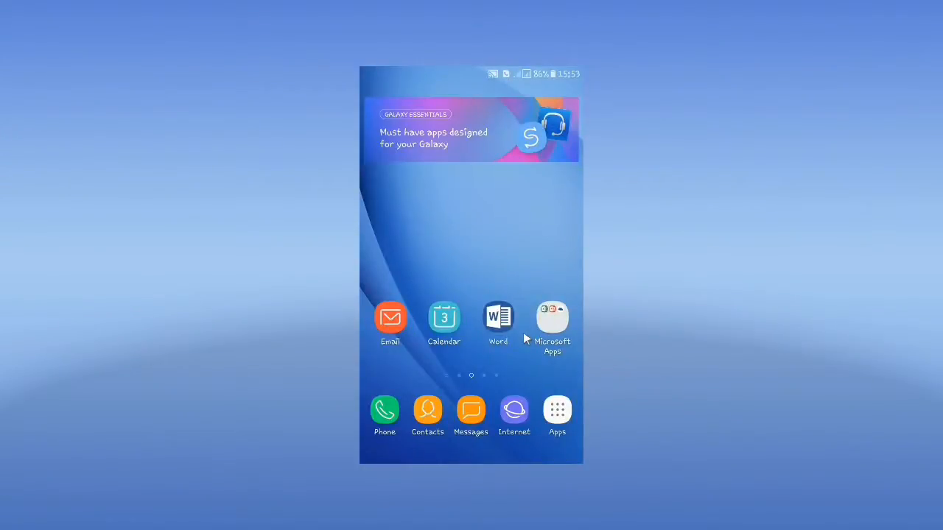
# Reach the Samsung apps folder from the app drawer to find My Files.
pyautogui.click(557, 410)
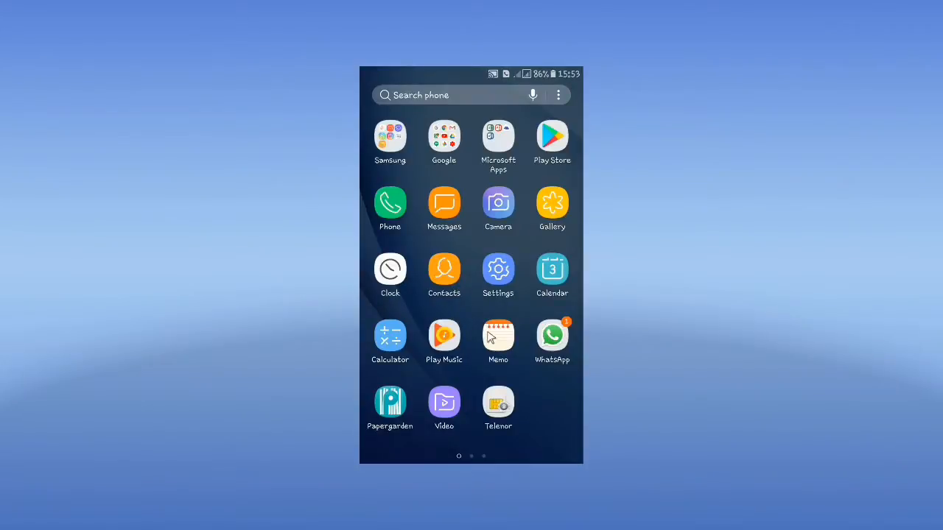
pyautogui.click(498, 335)
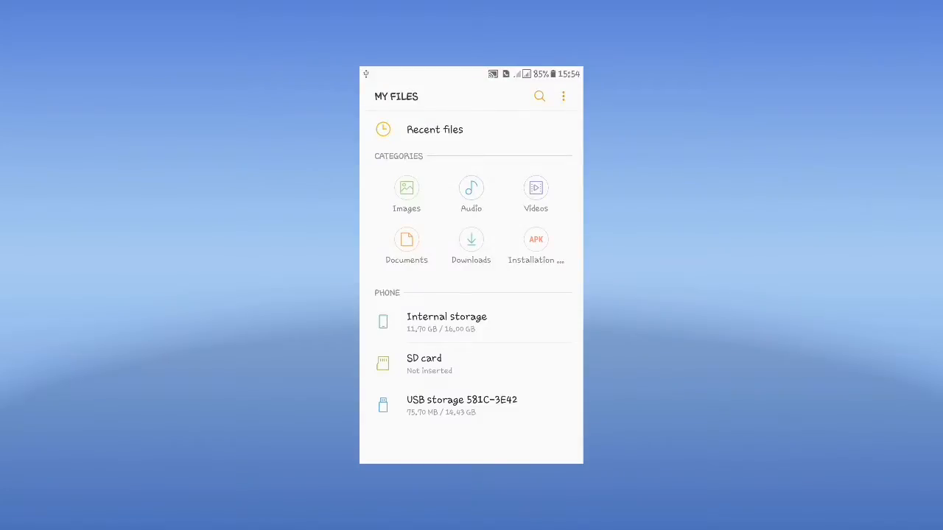
# Show the phone cabled to the Dell keyboard and mouse with its app drawer open.
pyautogui.click(462, 401)
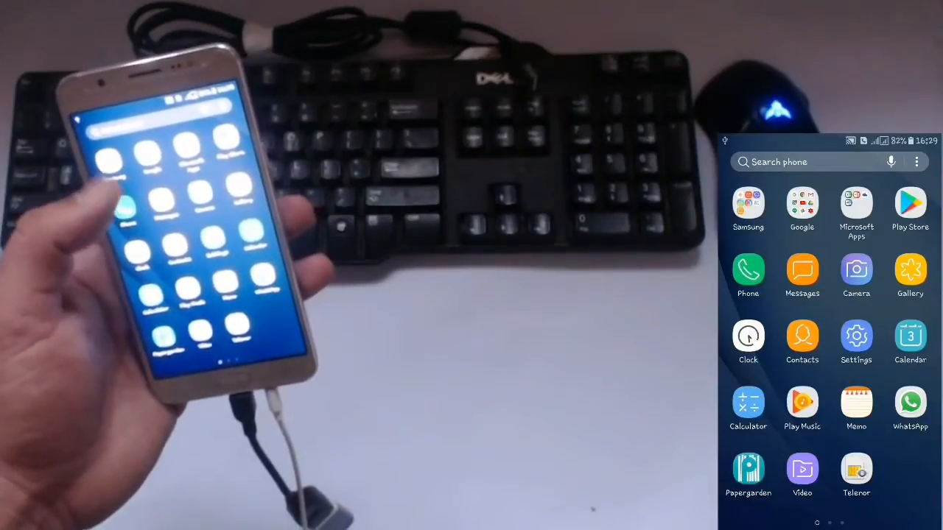
# Browse the USB storage drive's folders (Android, LOST.DIR, System Volume Information) in My Files, then return to the app list.
pyautogui.click(748, 204)
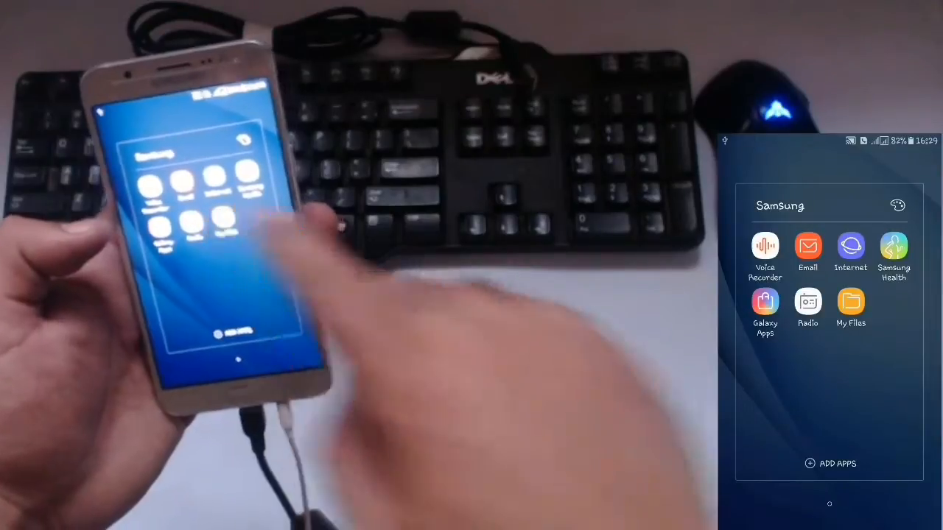
pyautogui.click(850, 304)
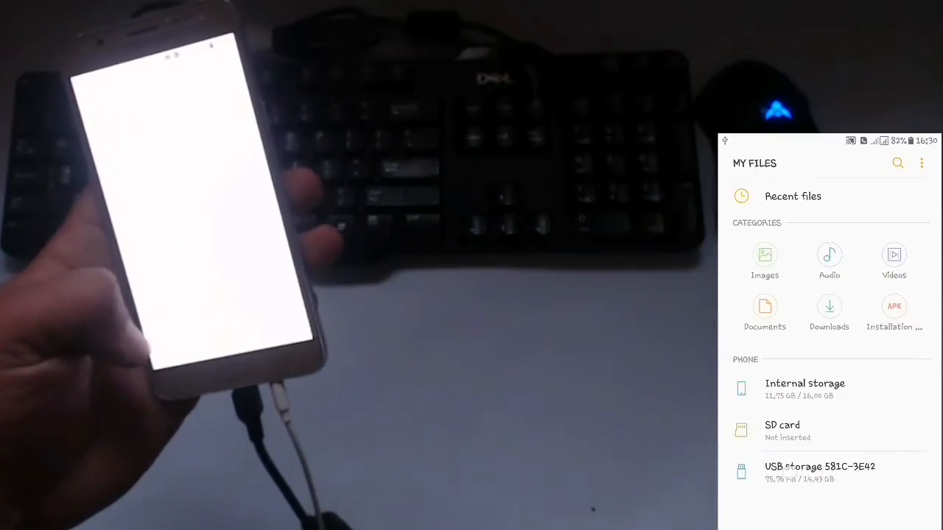
pyautogui.click(819, 468)
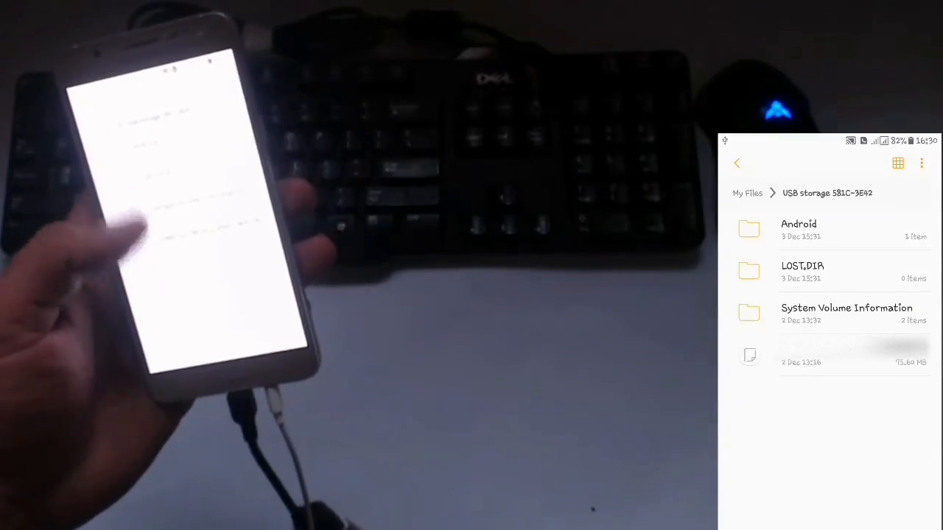
pyautogui.click(737, 162)
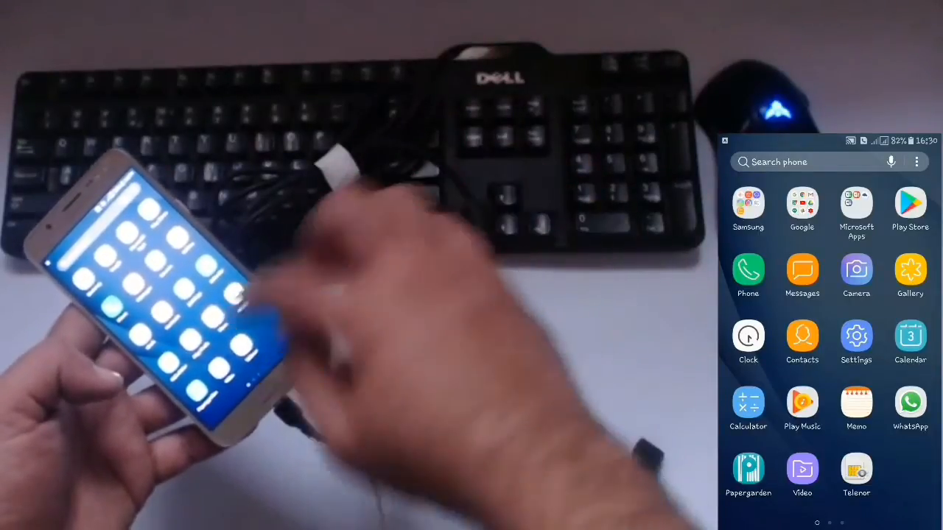
# Write a new memo 'hi there, how are you and what are' with the USB keyboard, then go home.
pyautogui.click(856, 404)
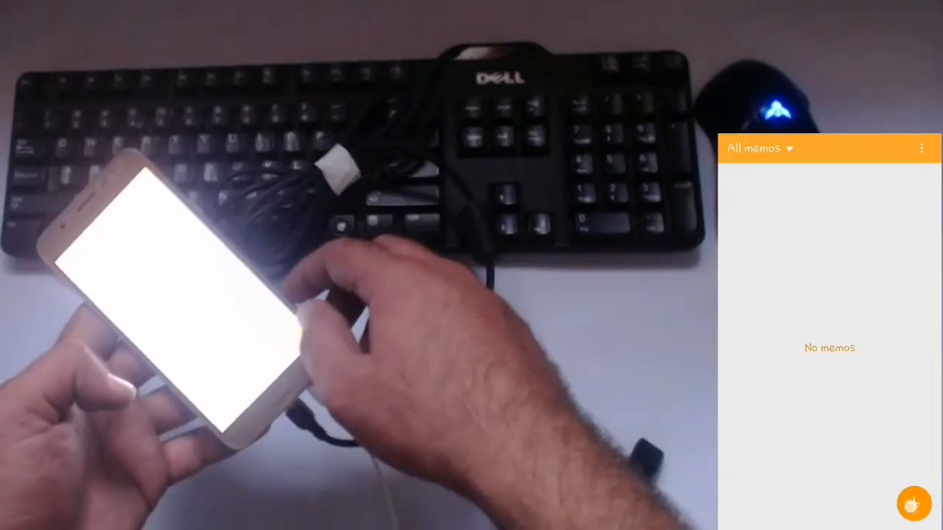
pyautogui.click(914, 504)
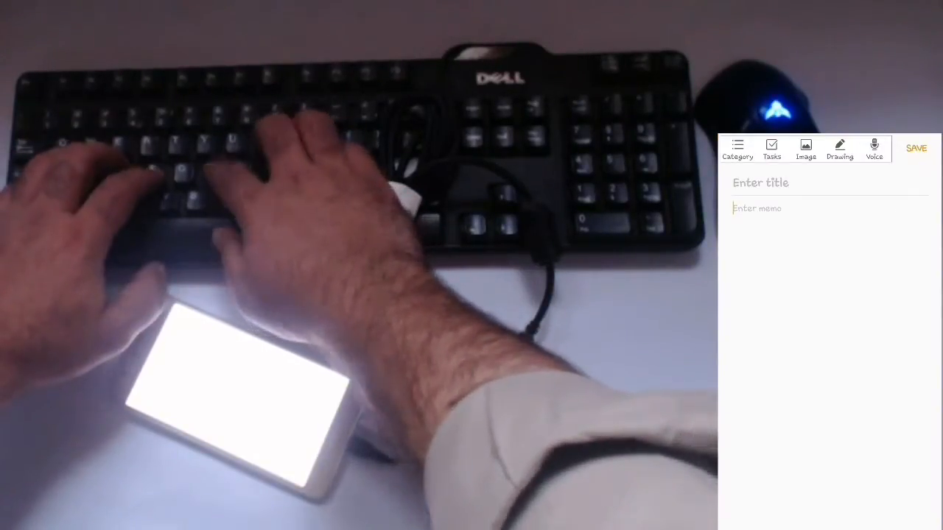
pyautogui.write('hi this')
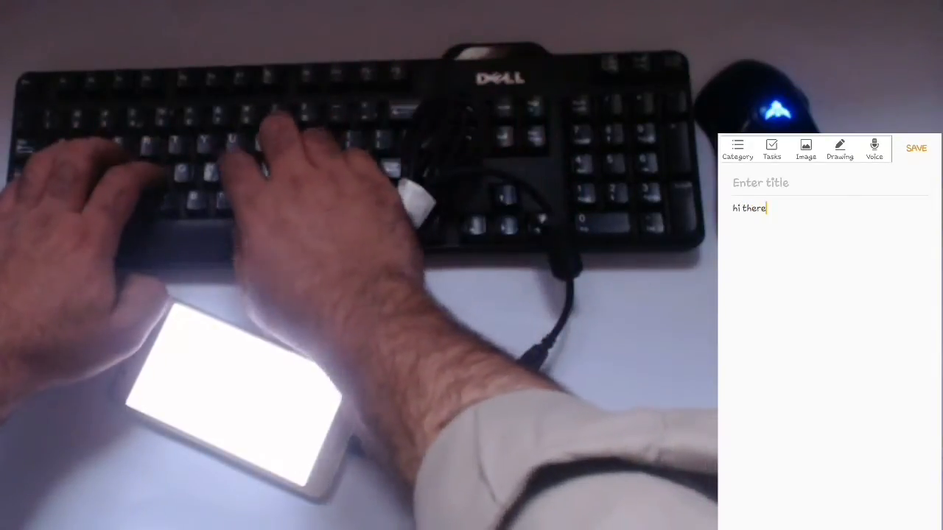
pyautogui.write(', how are you and what are')
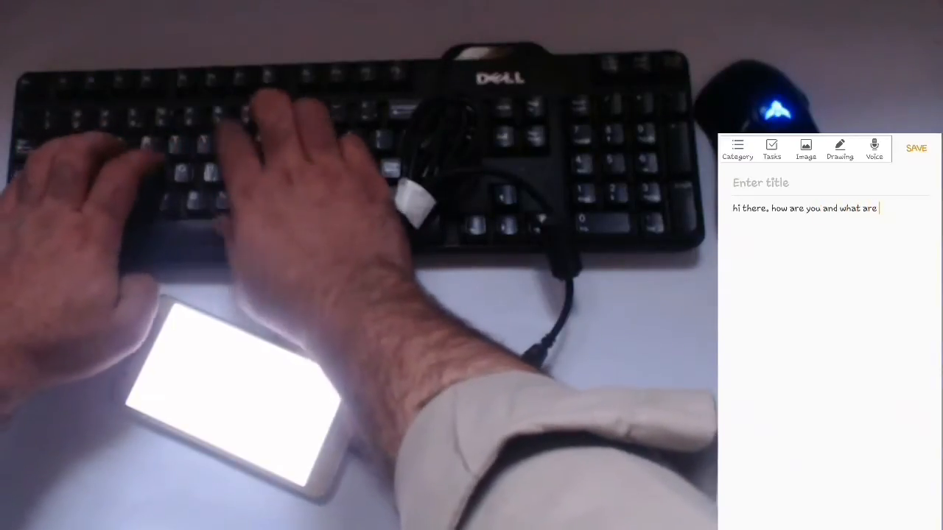
pyautogui.write('you up to')
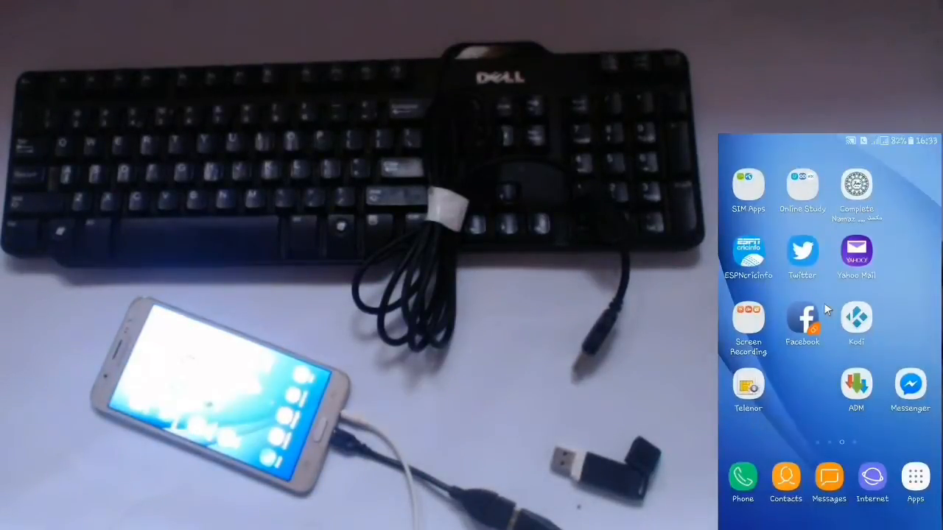
# Launch Radio from the Samsung folder, showing 000.0 MHz and no stations yet.
pyautogui.hscroll(-3)
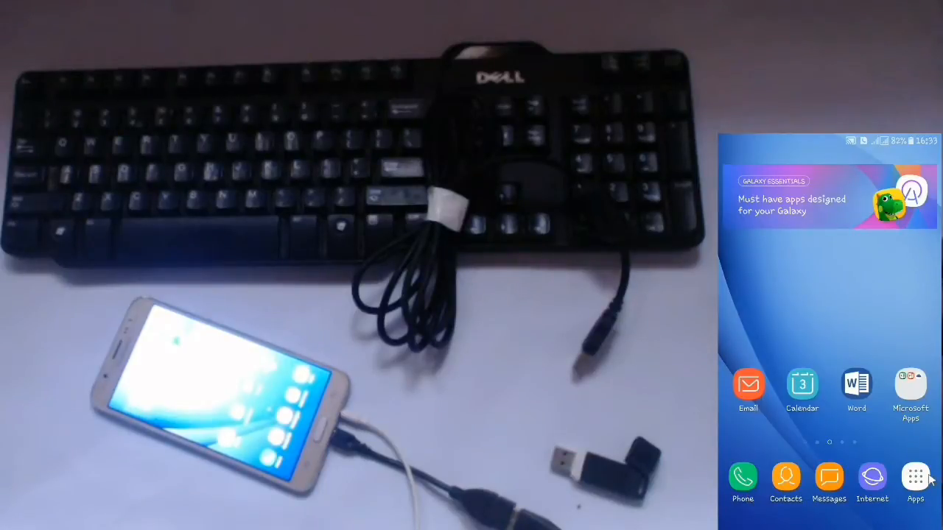
pyautogui.click(917, 477)
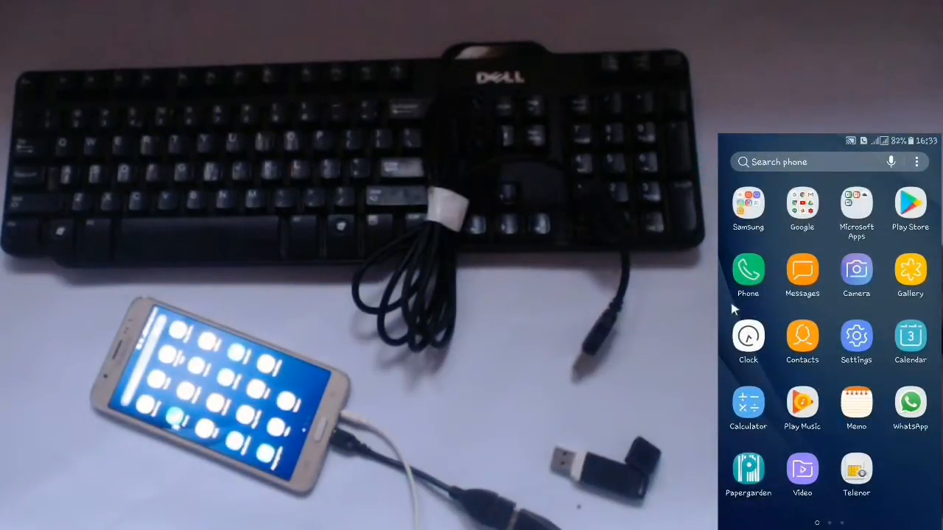
pyautogui.click(748, 203)
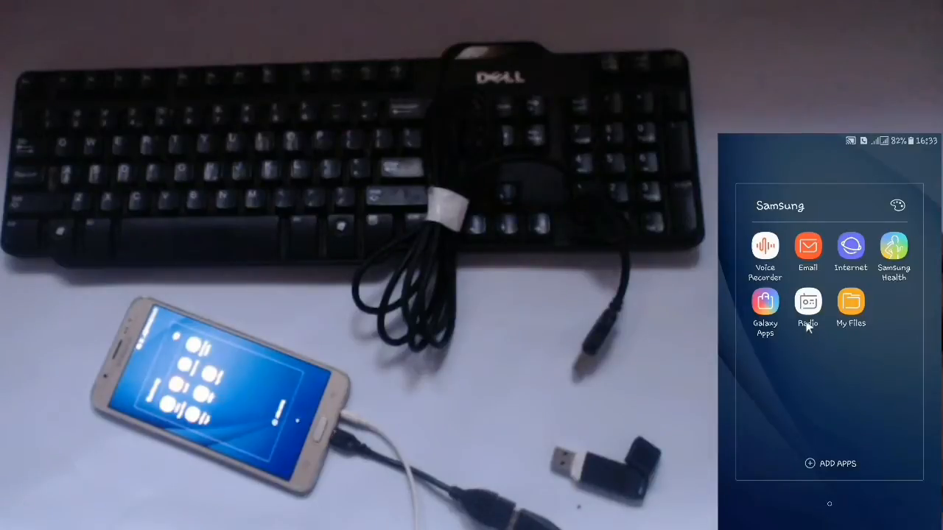
pyautogui.click(808, 305)
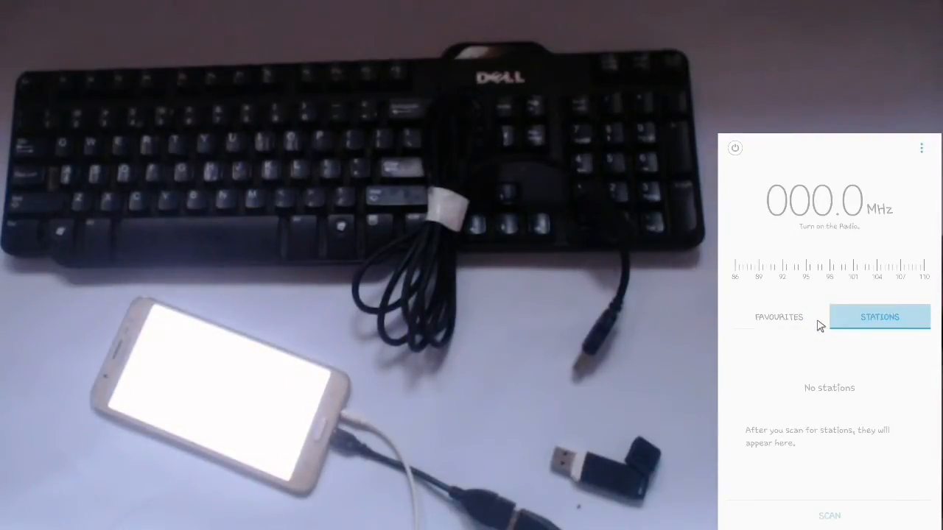